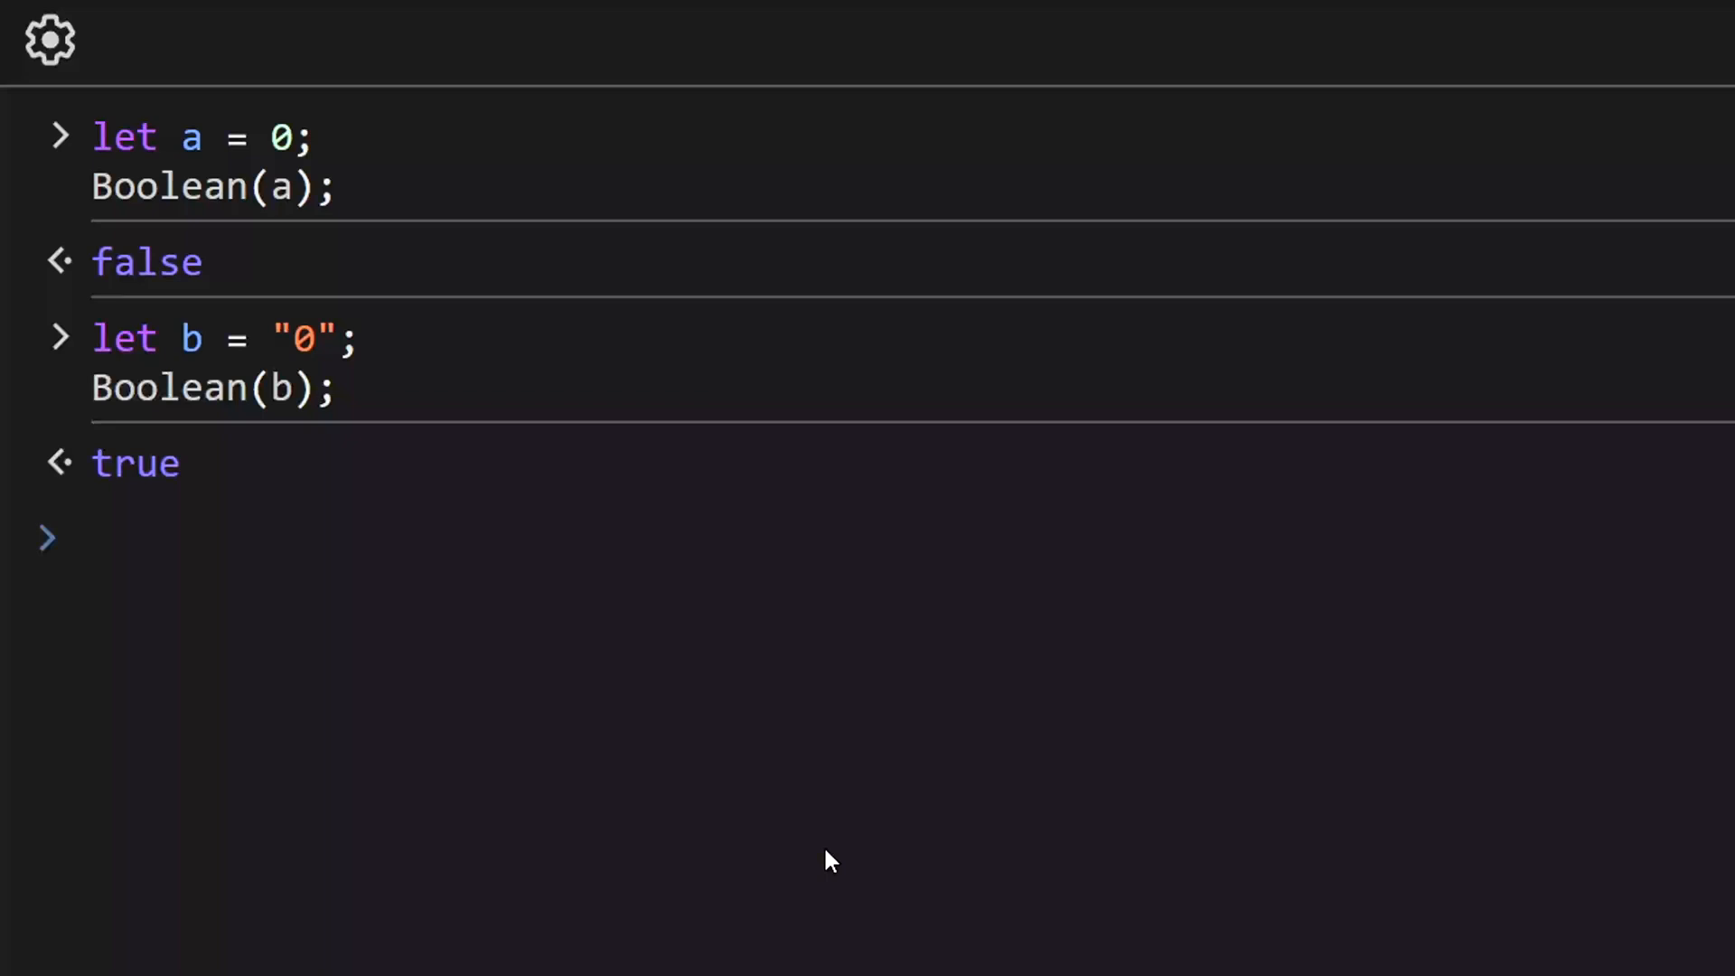
- Evaluate a == b to loosely compare the number 0 with the string "0"
type("a == b")
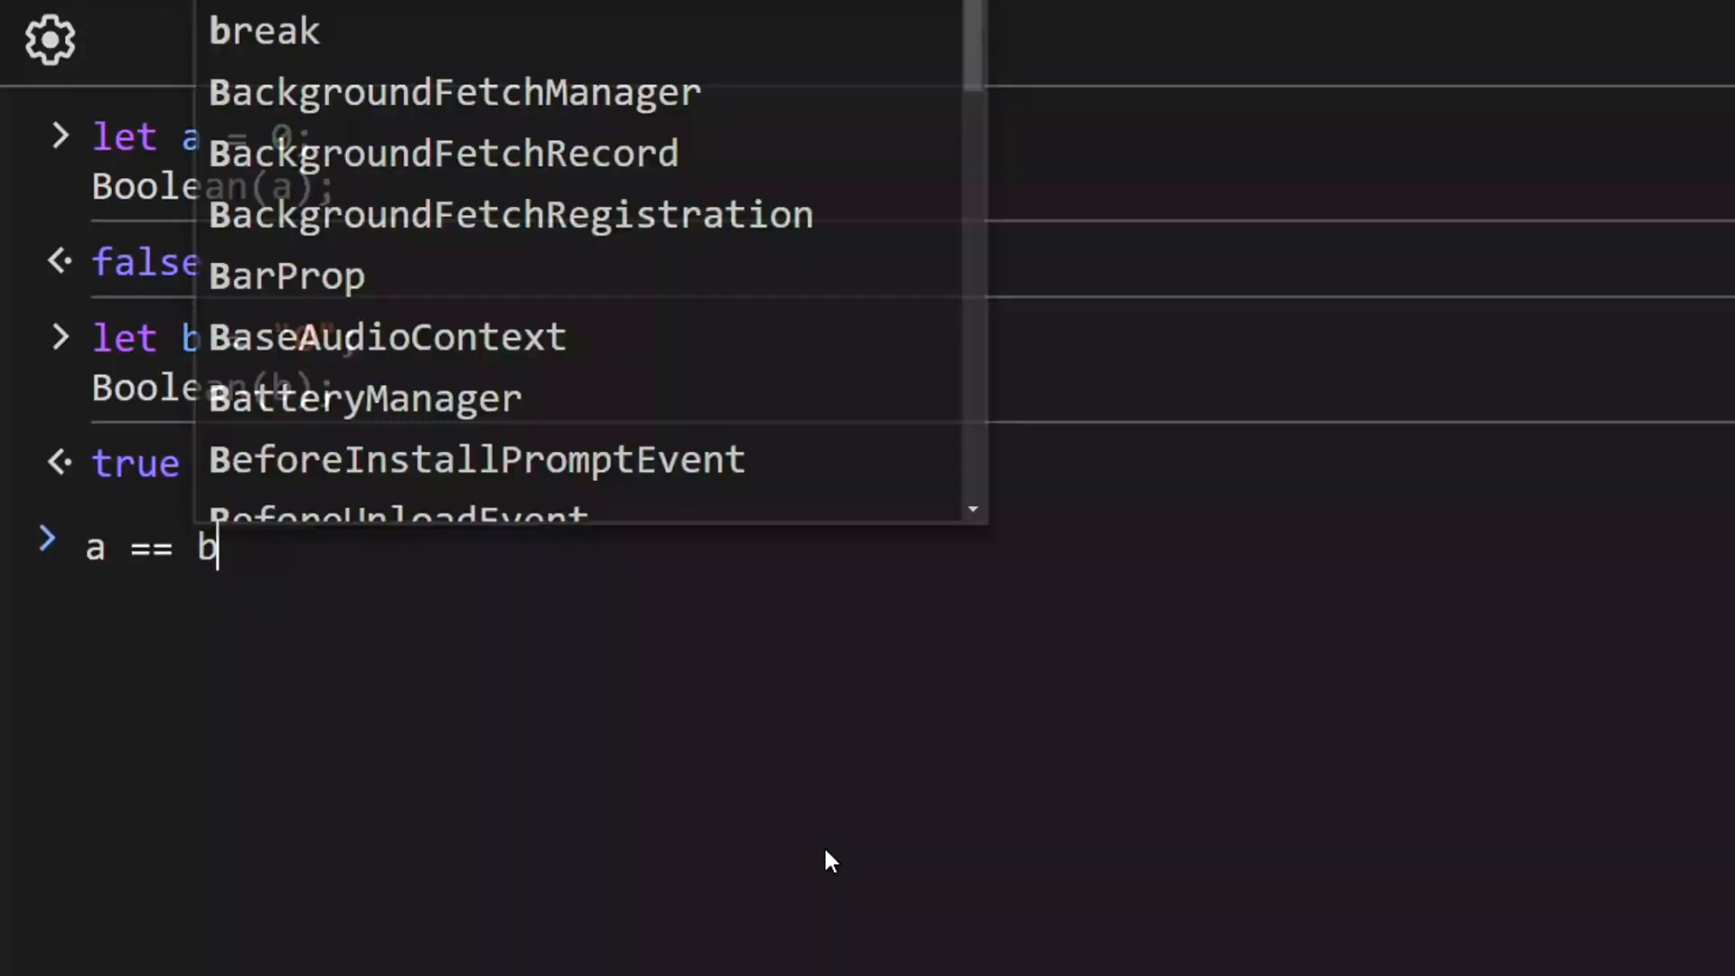
key("Enter")
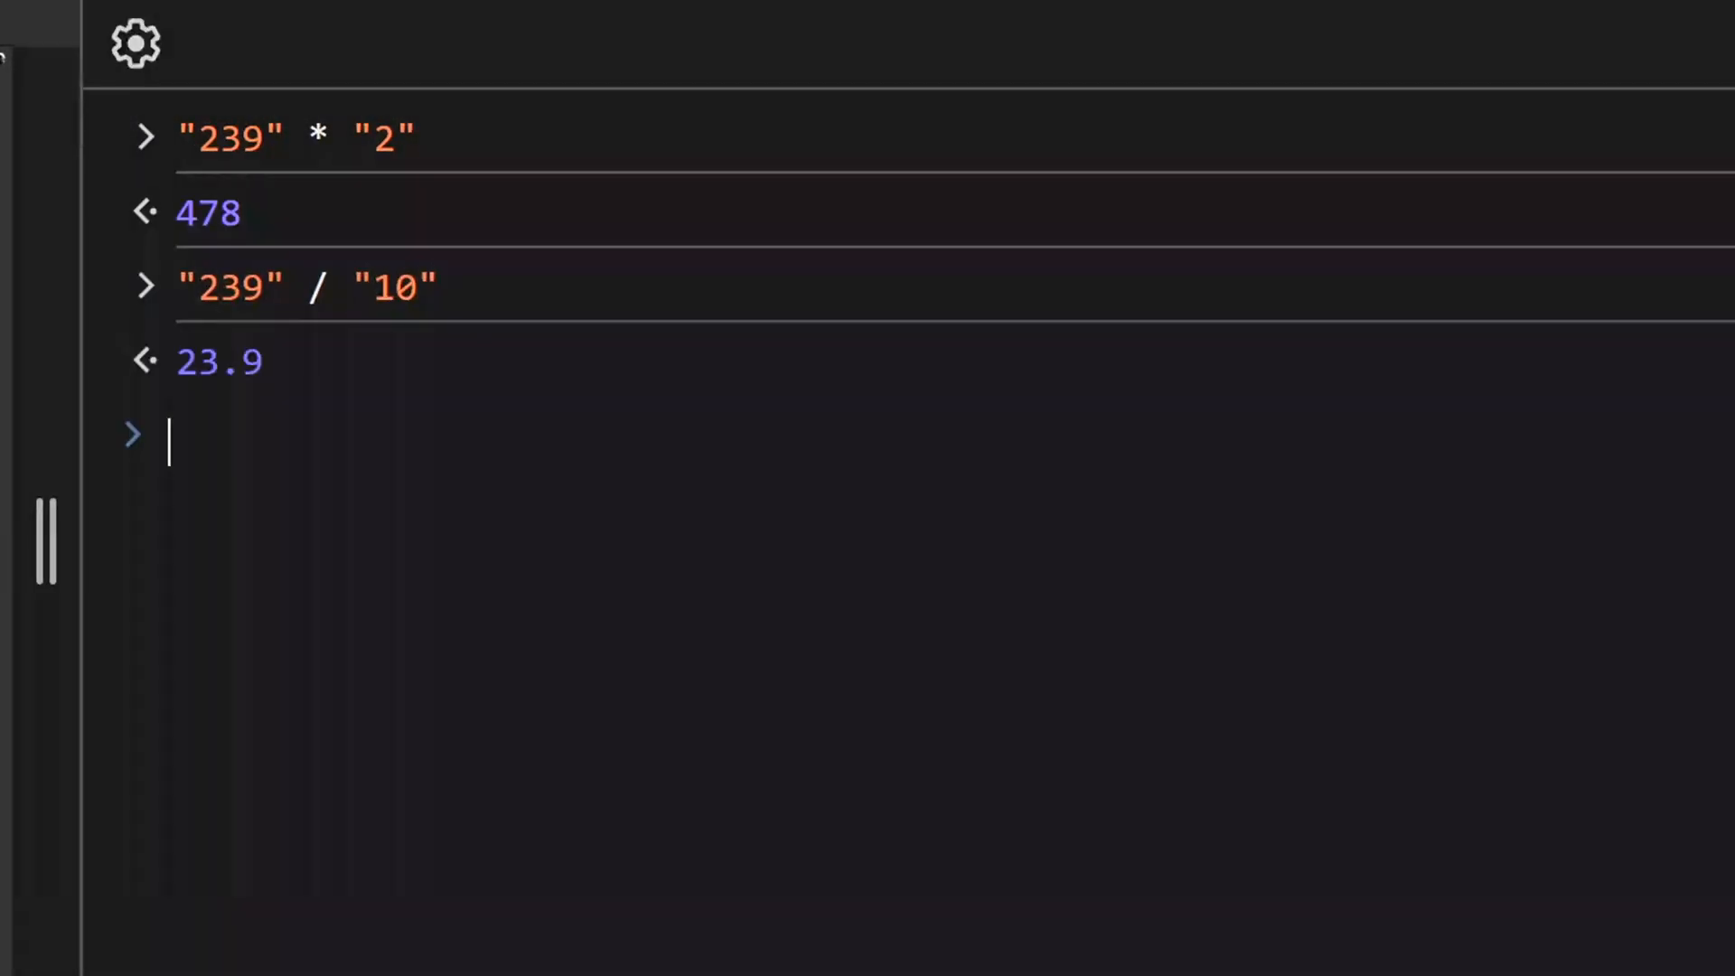
- Evaluate "239" - "23" (216), "239" + "239" ('239239'), and the unary-plus version giving 478
type("\"239\" - \"23\"")
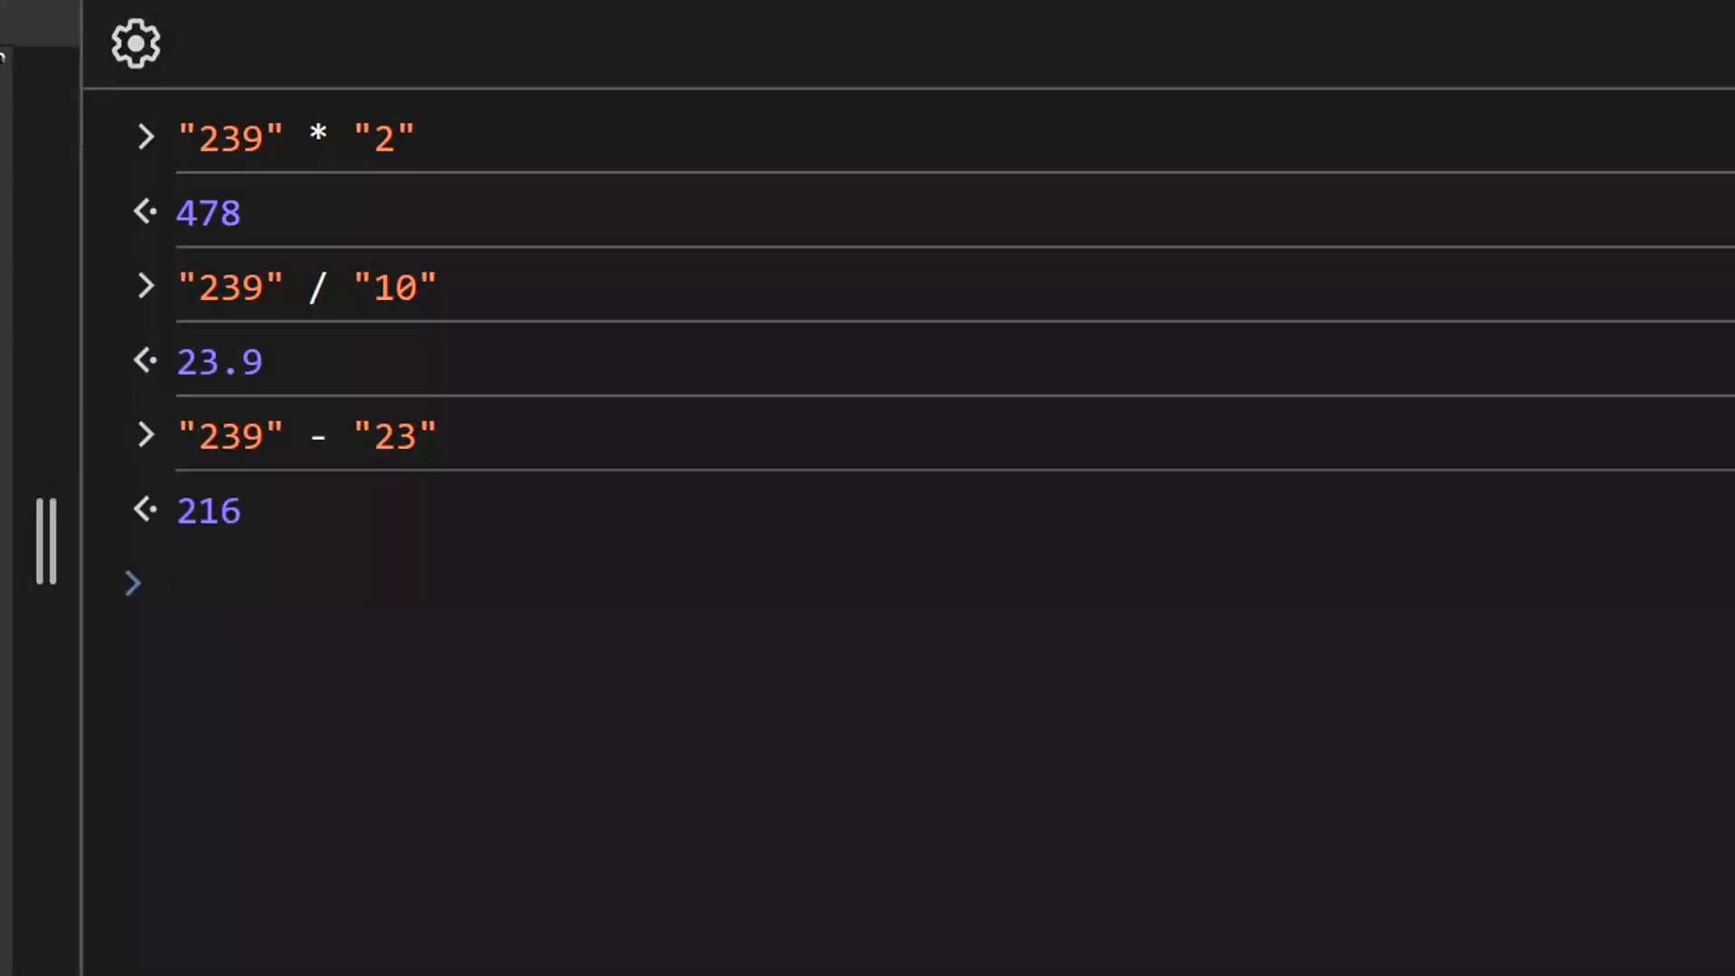
left_click(172, 583)
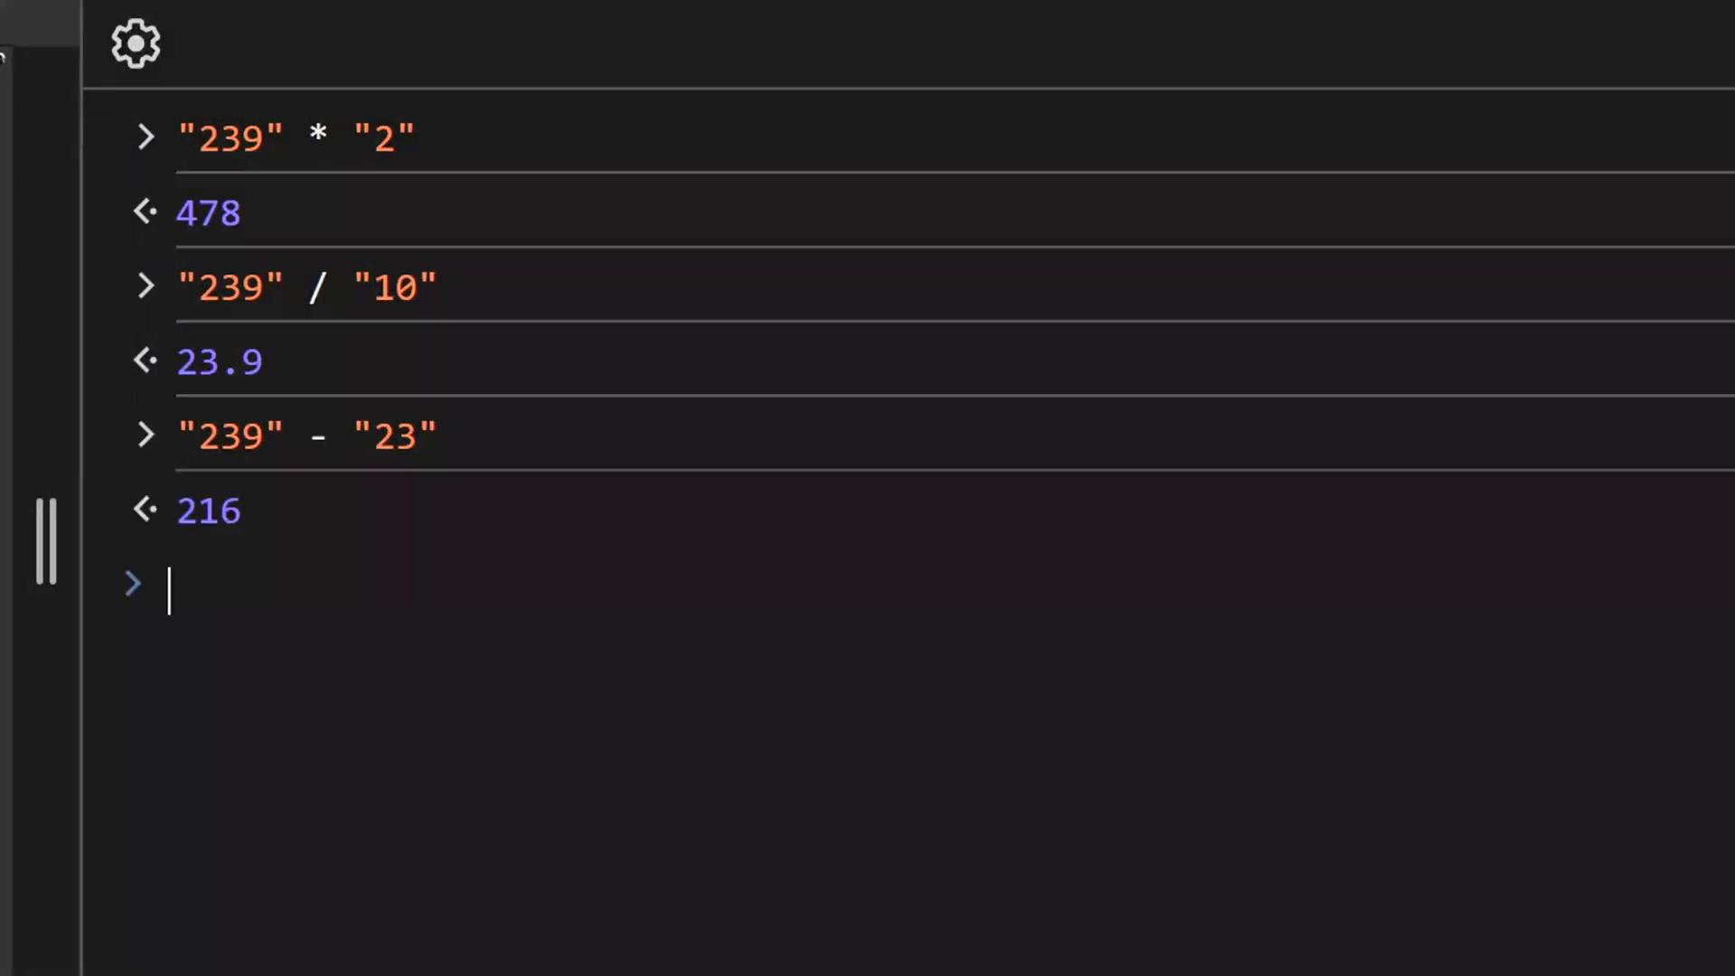
type("\"239\" + \"239")
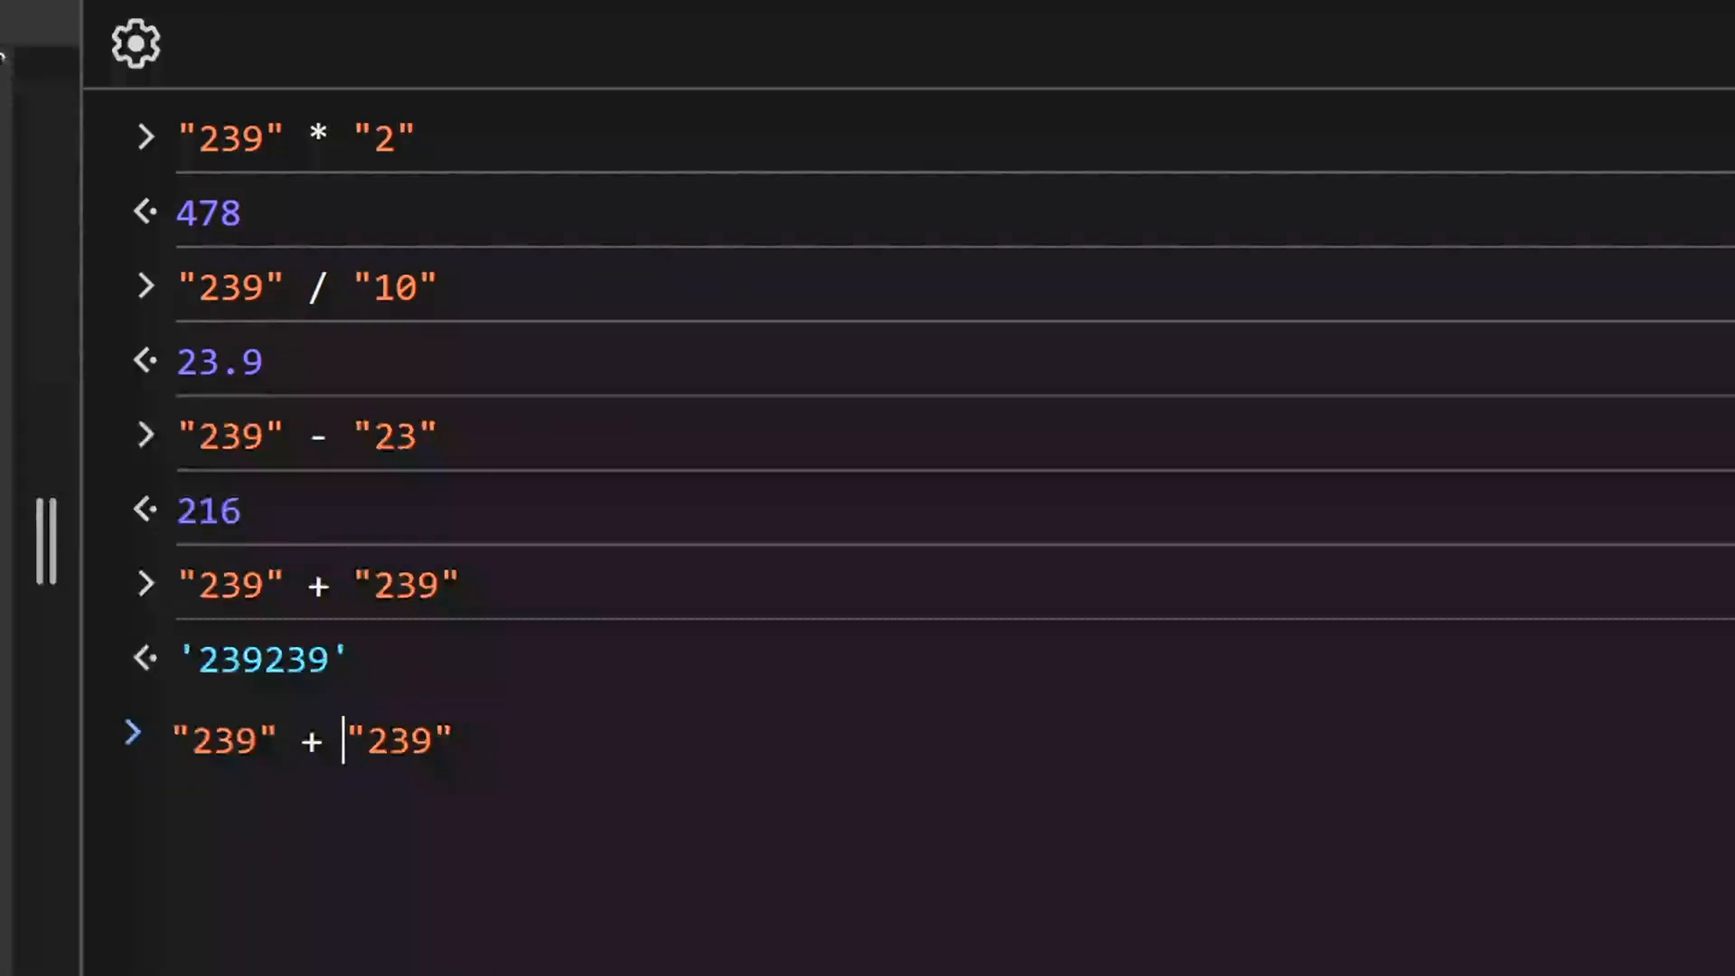
type("+")
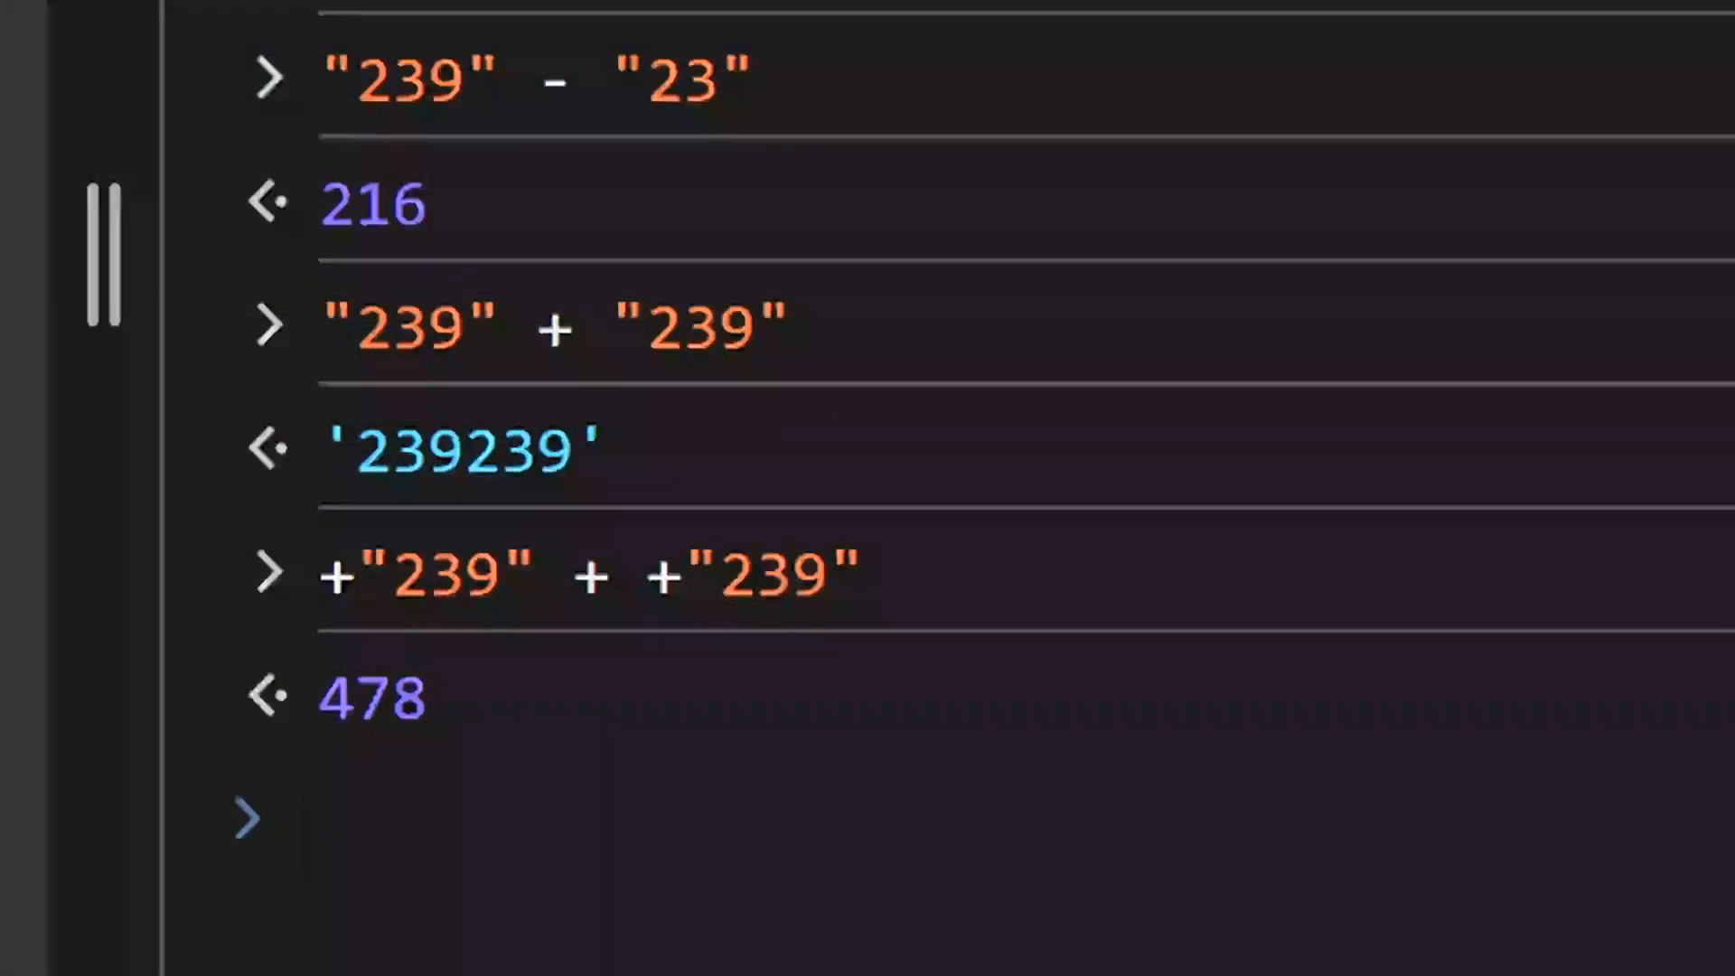
left_click(310, 816)
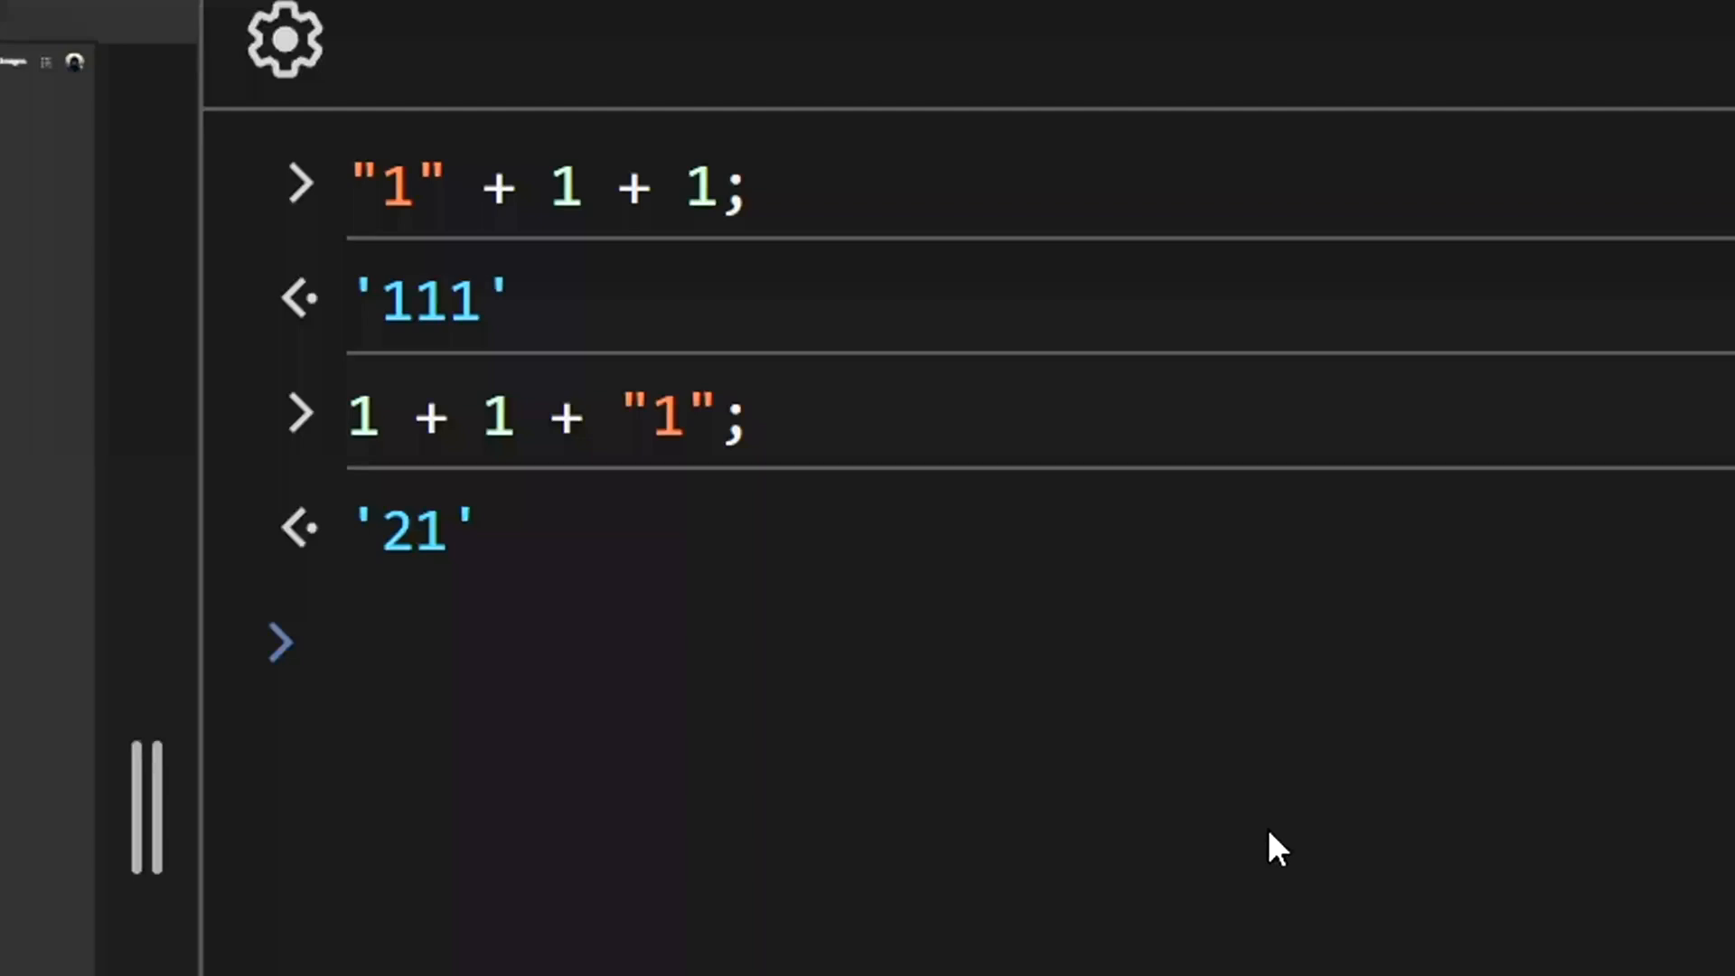
- Enter null at the prompt to begin the null comparison expressions
type("null")
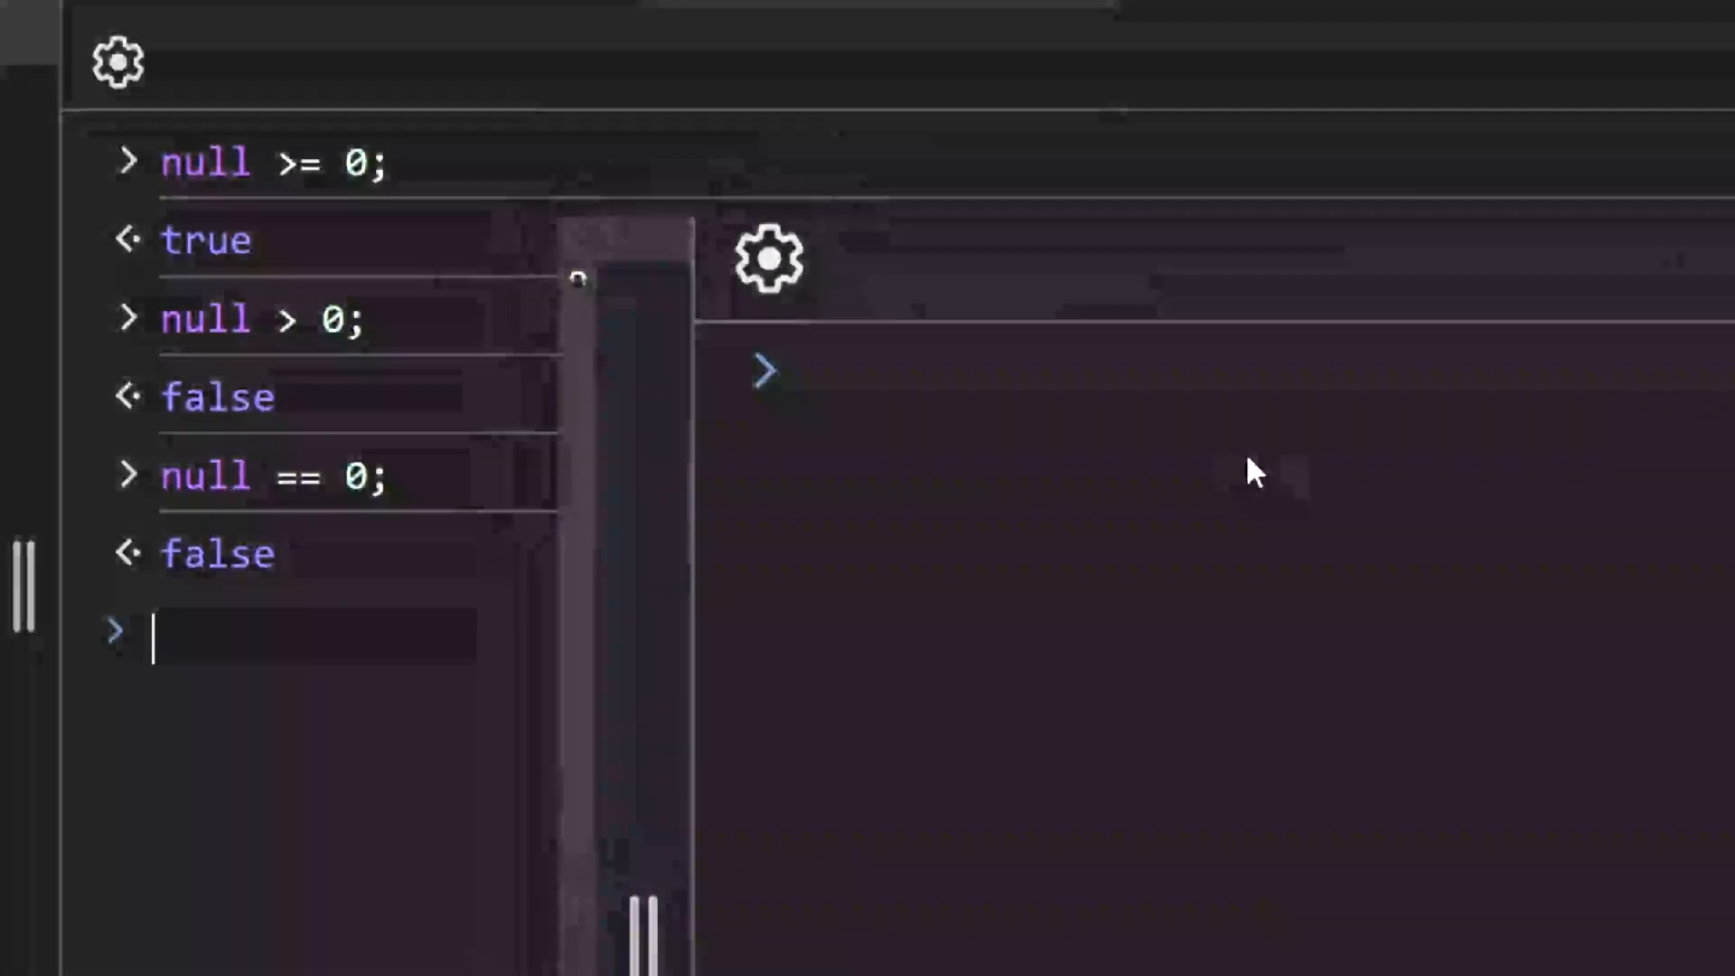
- Evaluate Number(null); to show it gives 0, then begin typing null ==
type("Number(n")
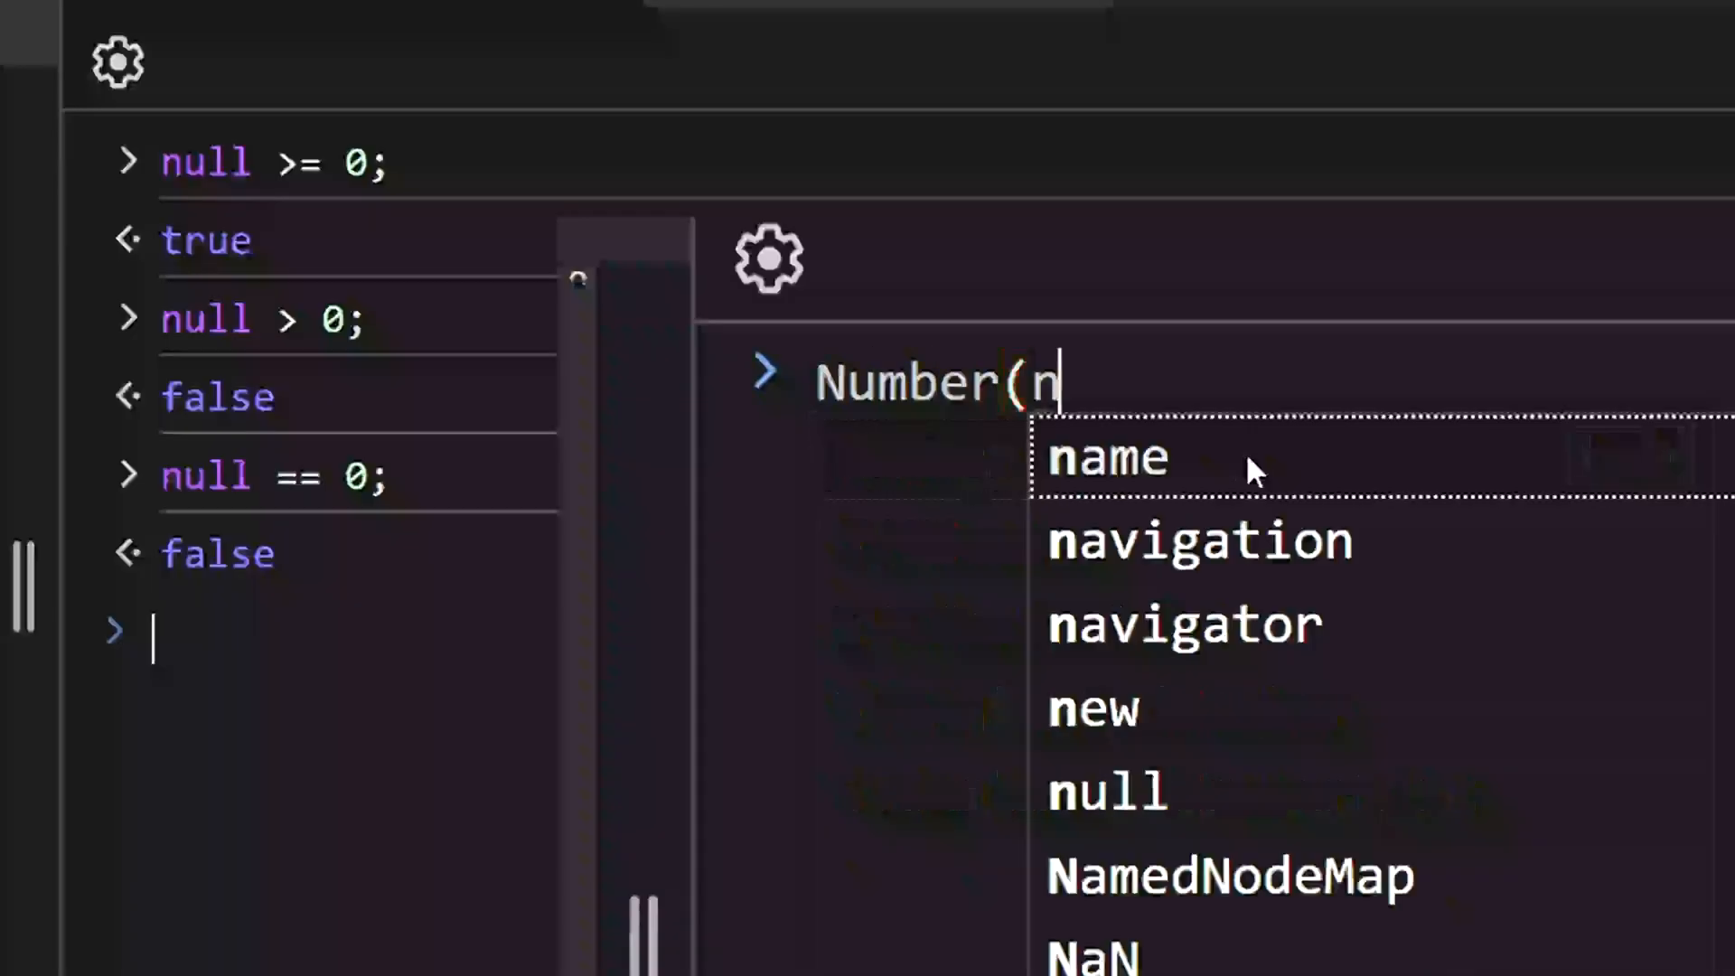
type("ull);")
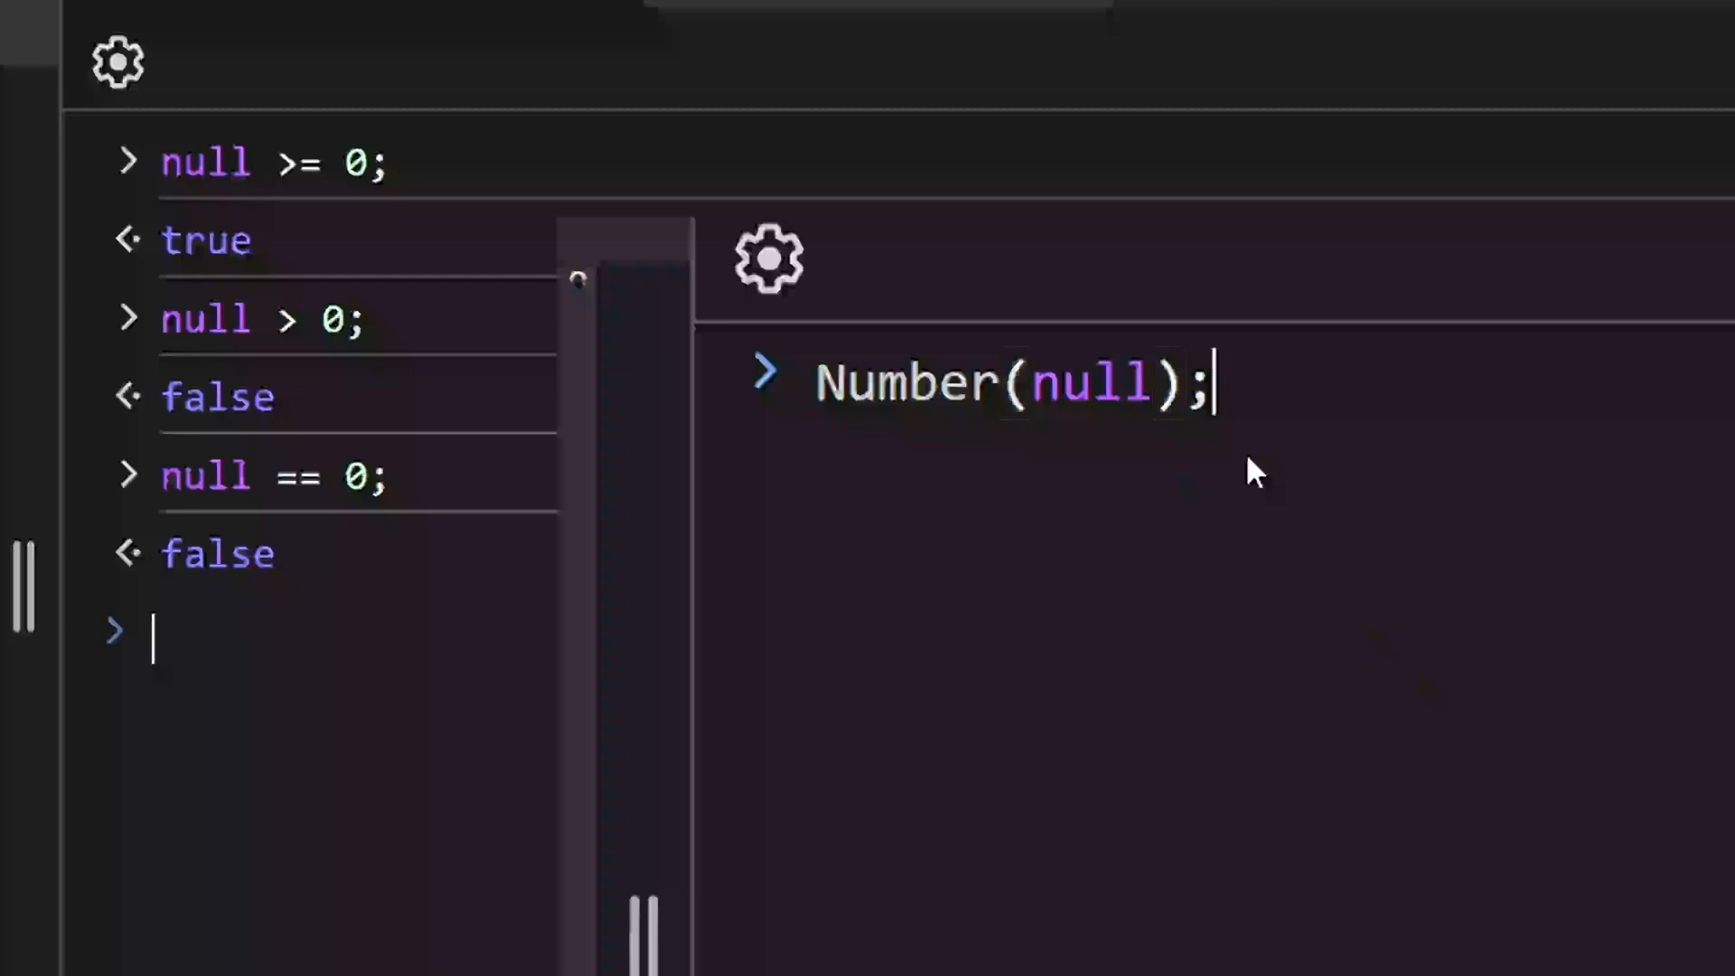
key("Enter")
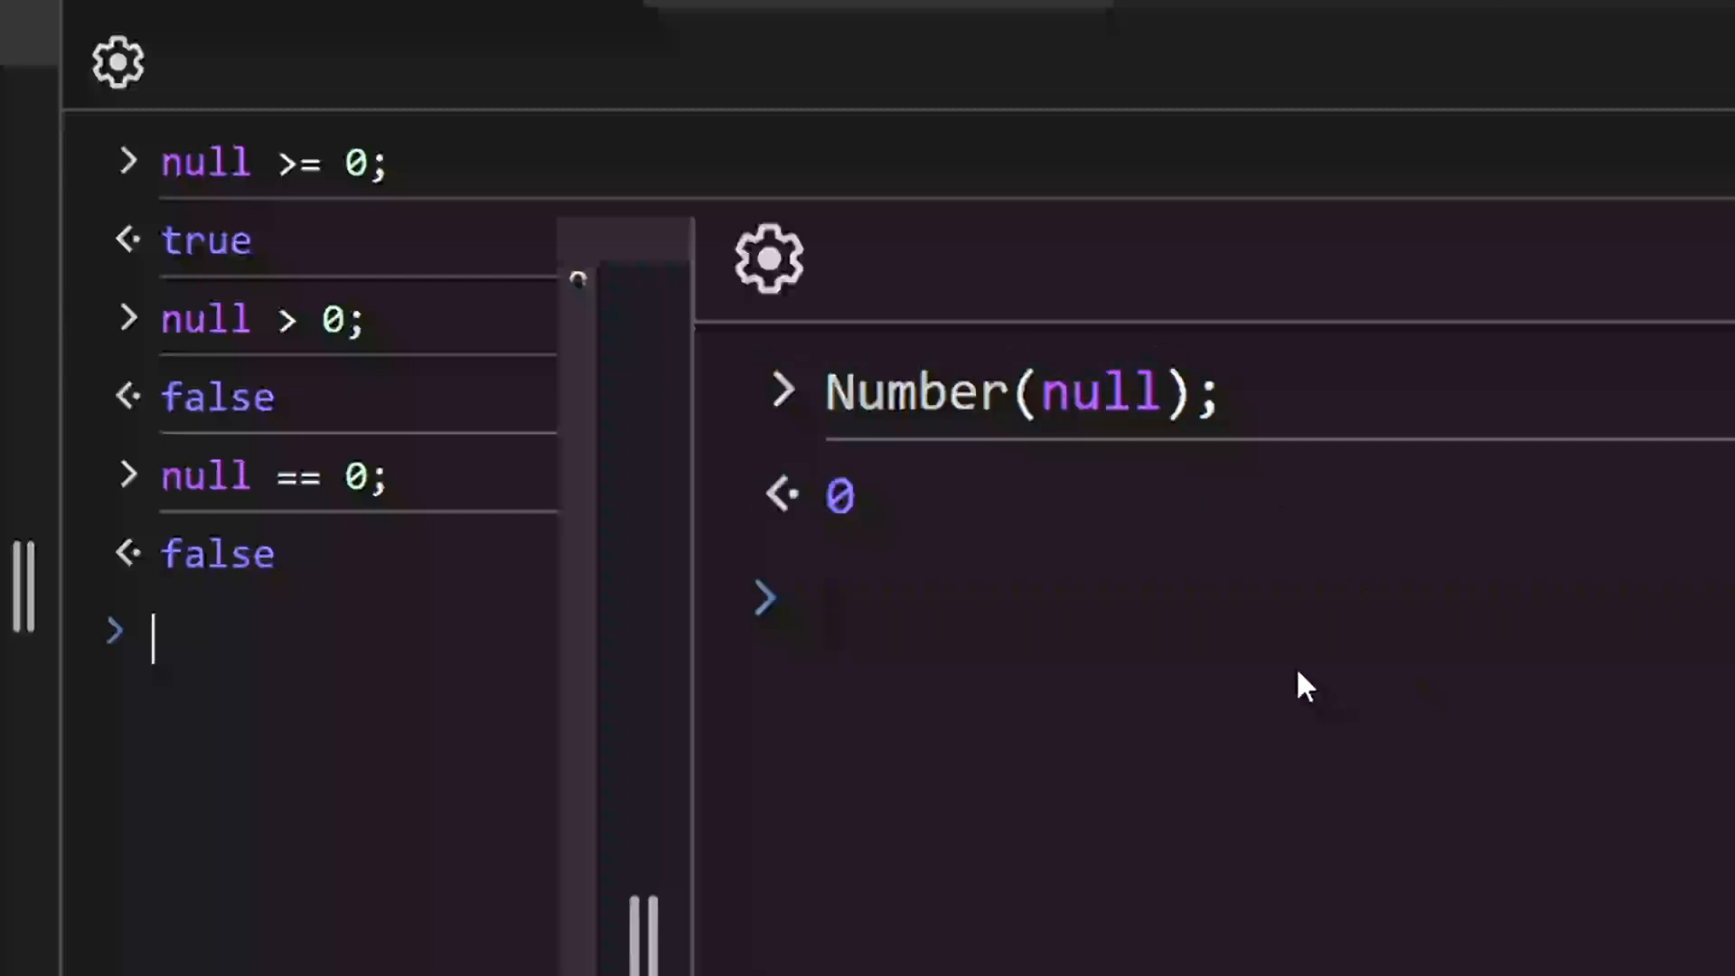
type("null ==")
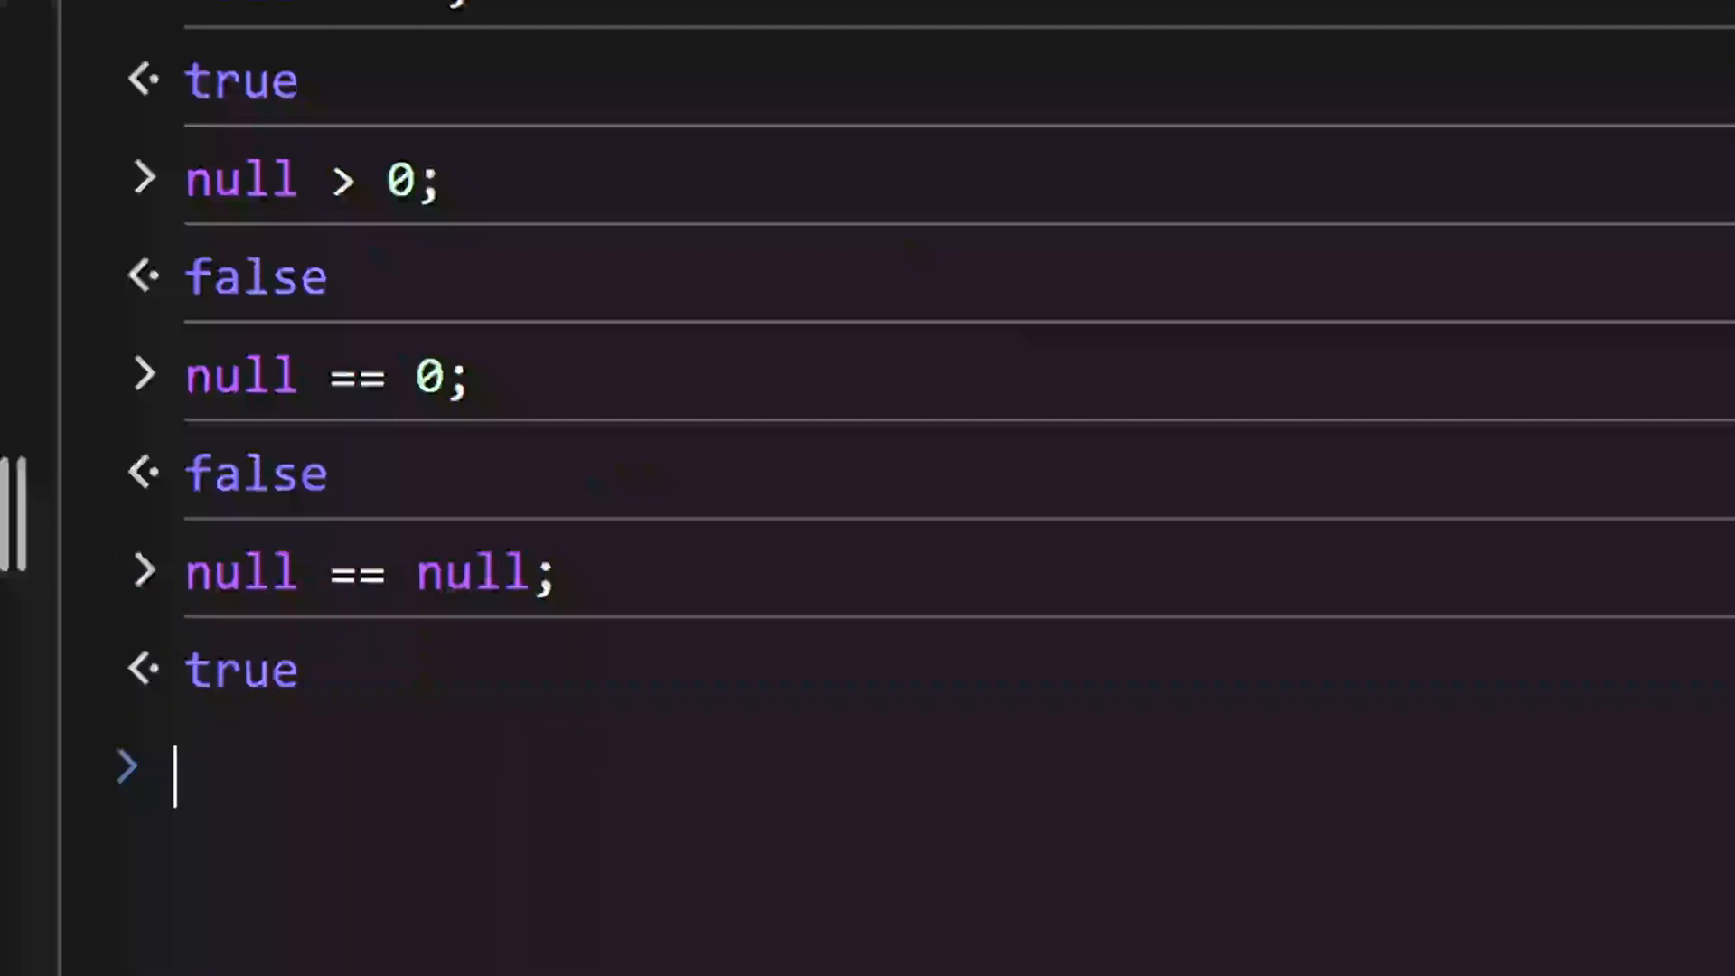
- Enter the comparison null == undefined at the prompt without evaluating it
type("null == undefined")
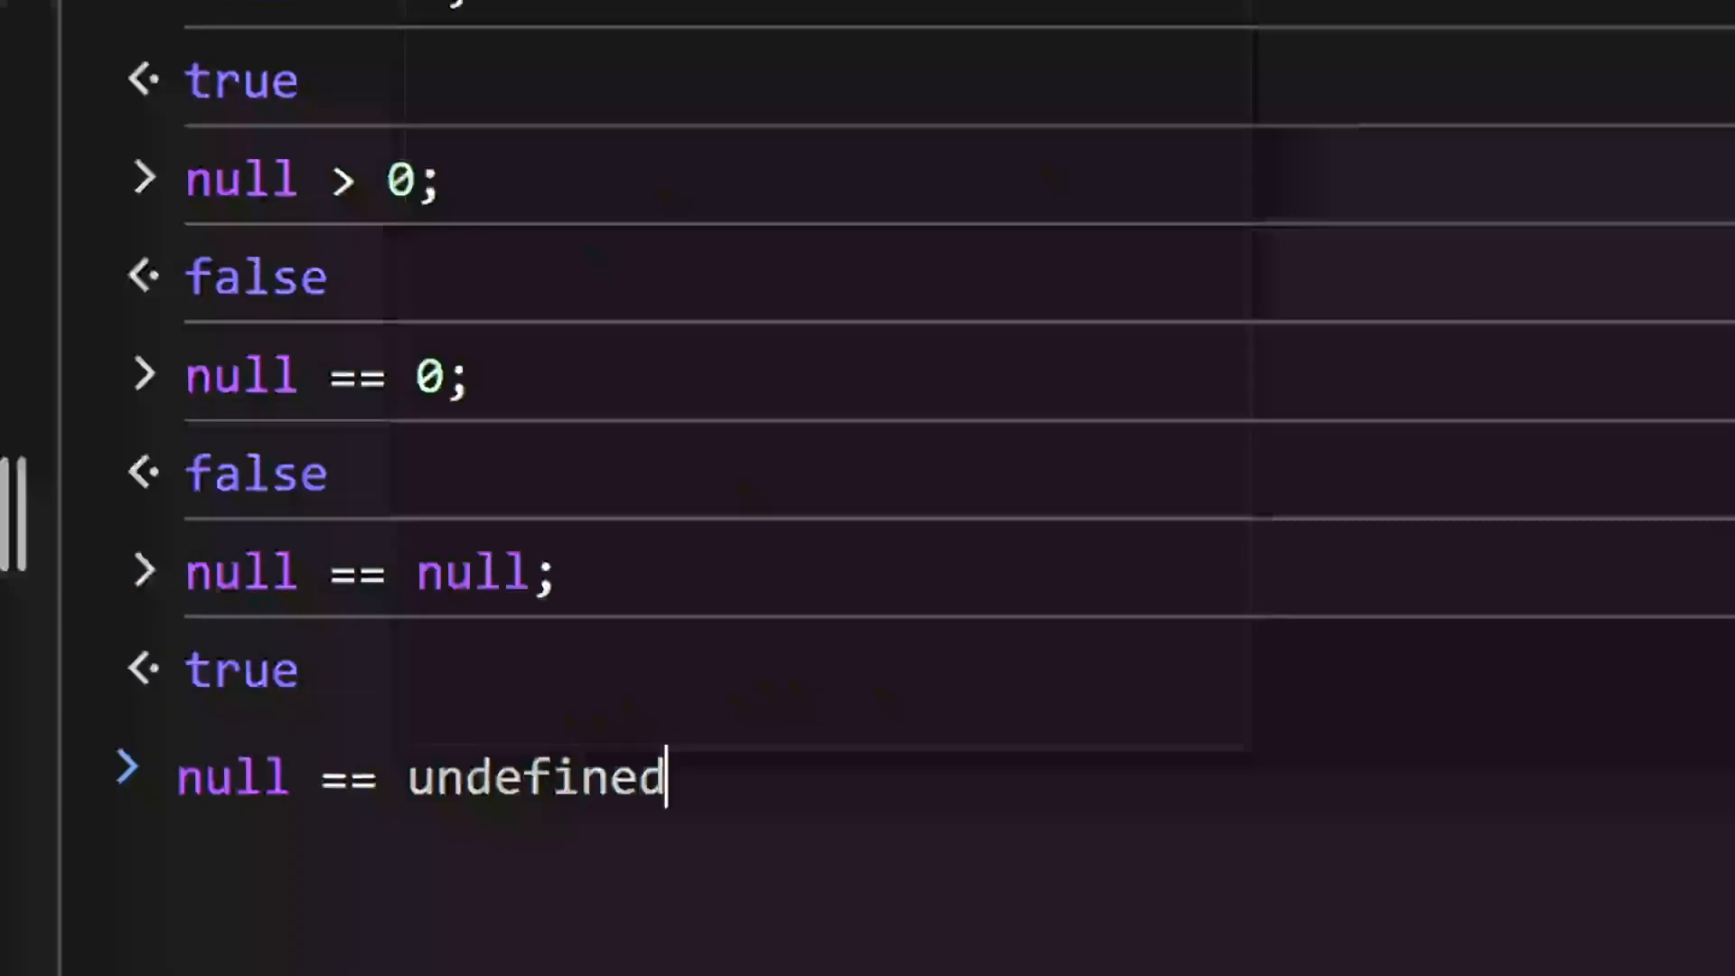